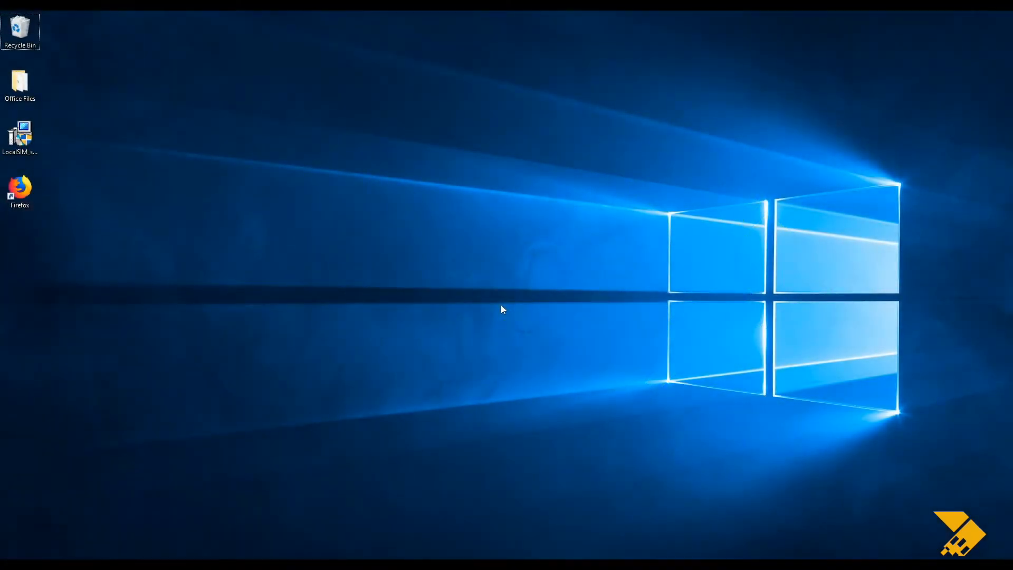
mouse_move(504, 310)
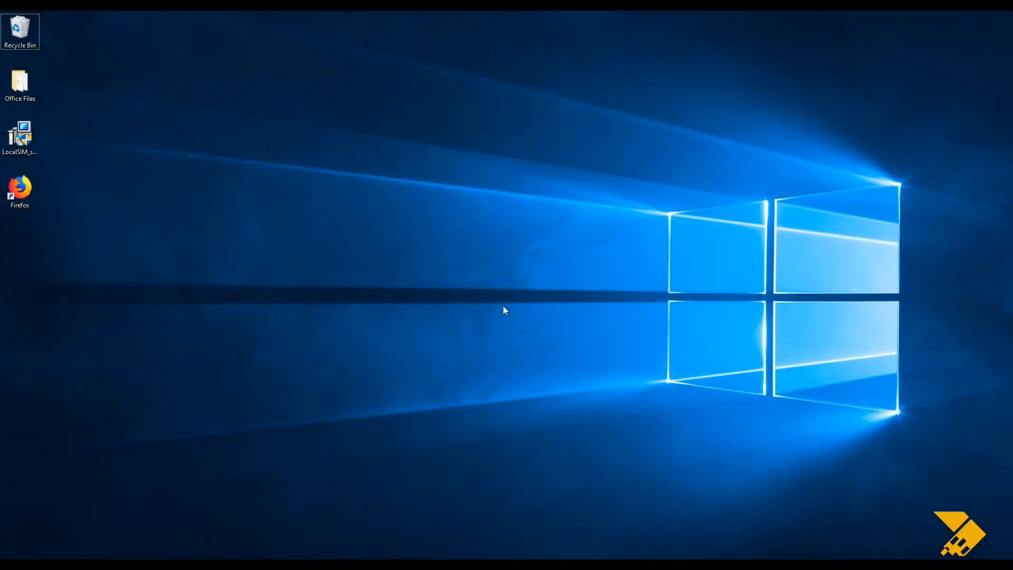
mouse_move(20, 136)
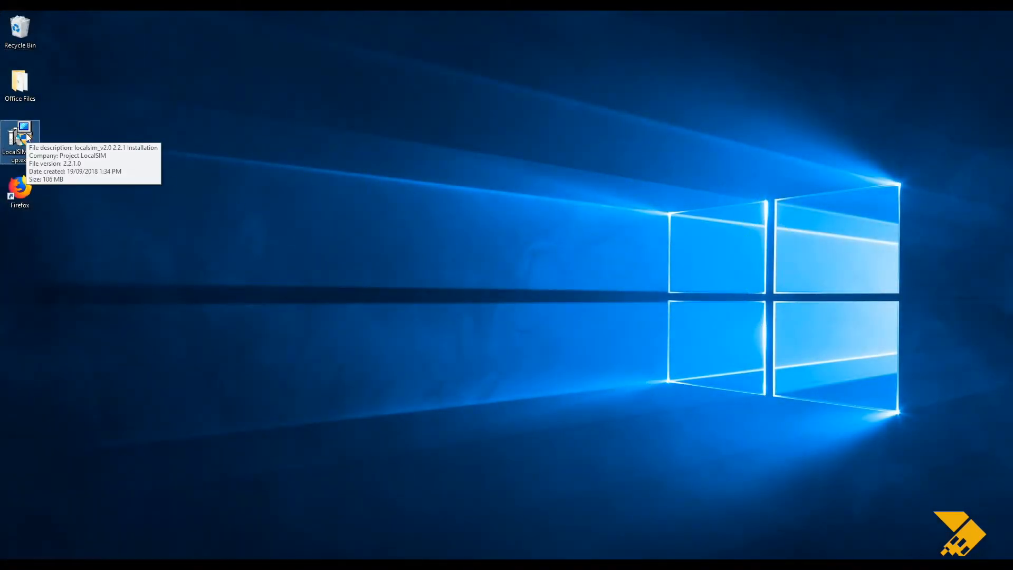
Step: Install localsim_v2.0 to the default Program Files folder, accepting the license and keeping the desktop icon
double_click(20, 133)
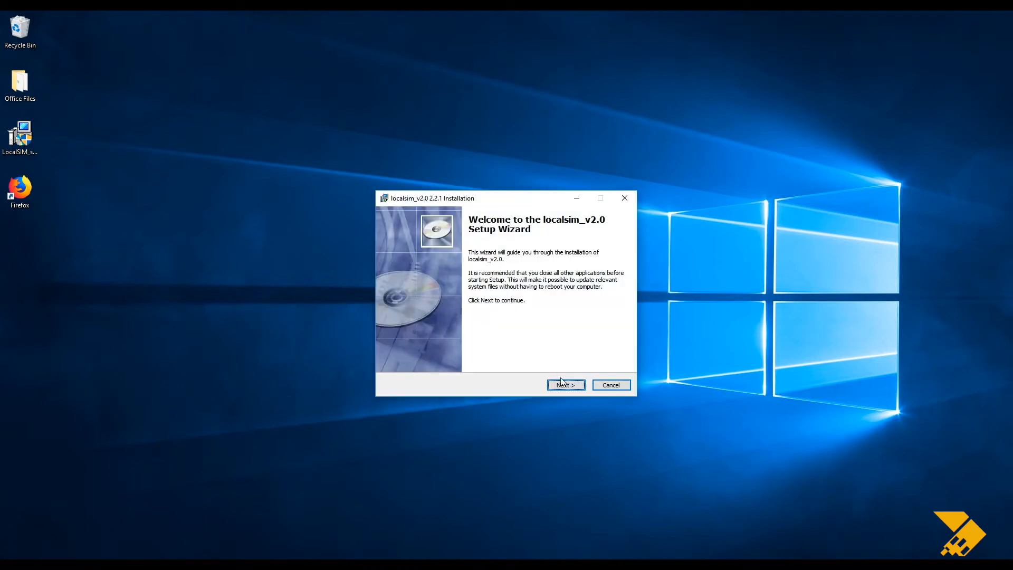
left_click(564, 384)
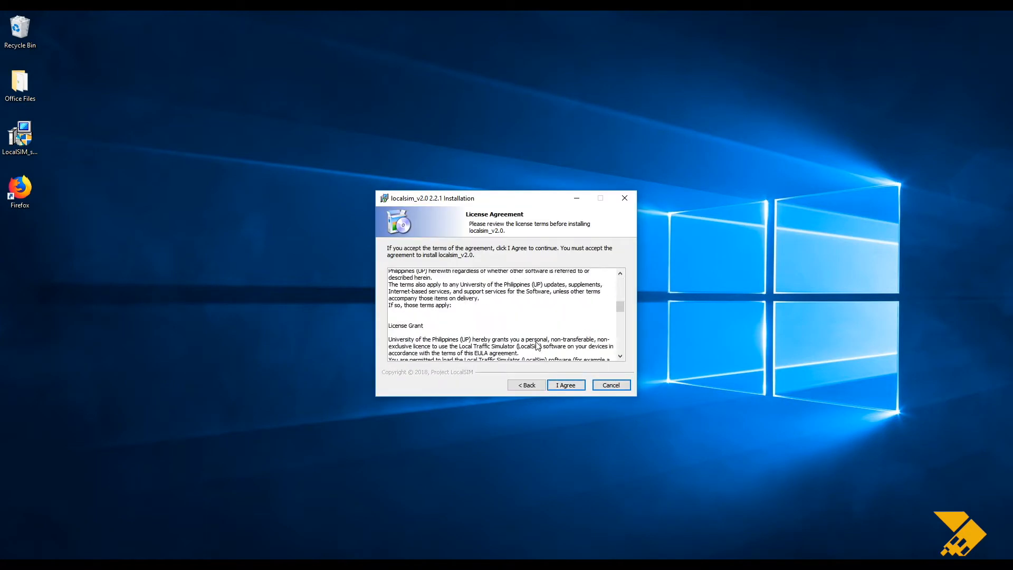
left_click(564, 385)
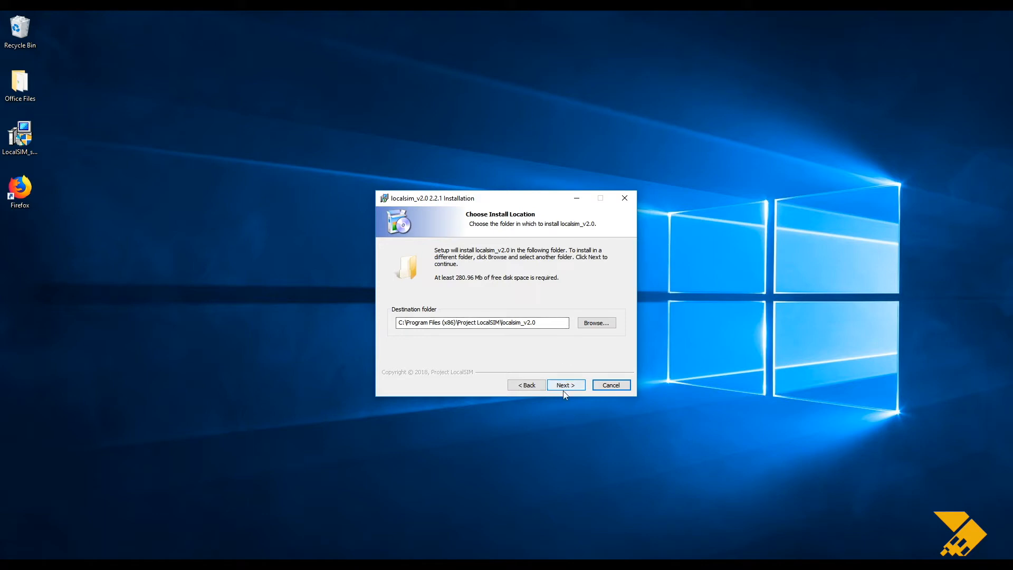
left_click(564, 384)
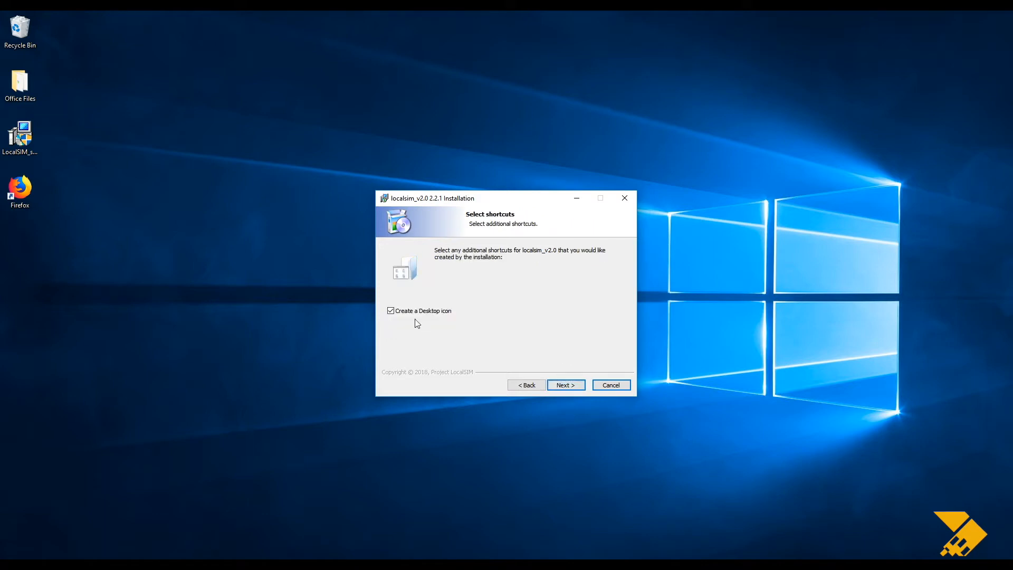
left_click(565, 384)
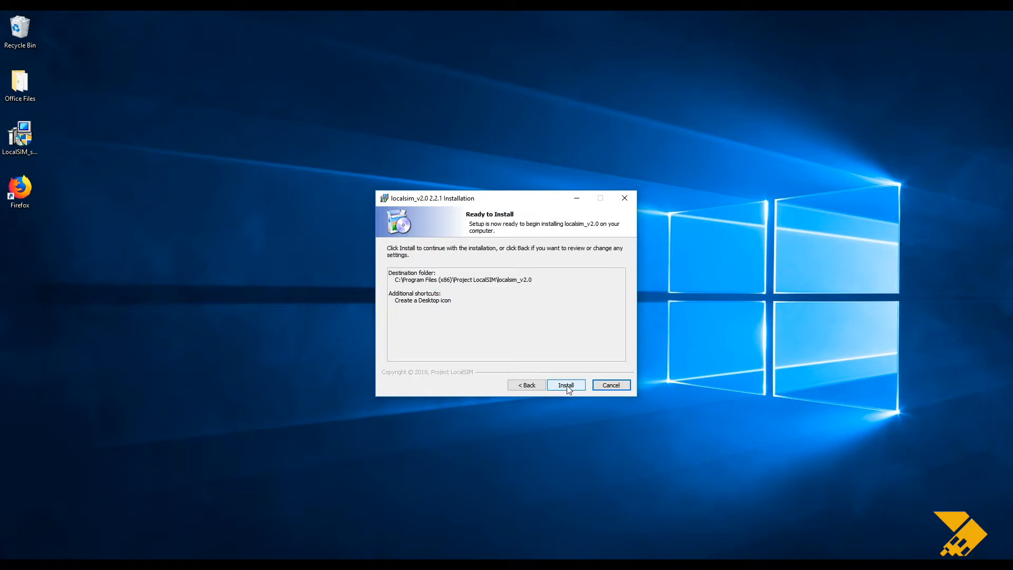
left_click(565, 384)
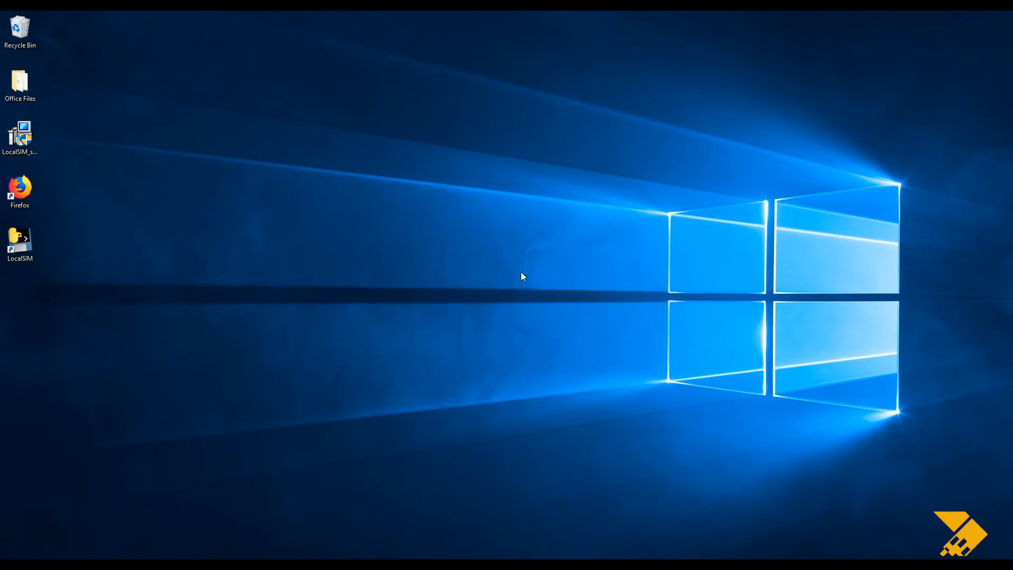
mouse_move(53, 217)
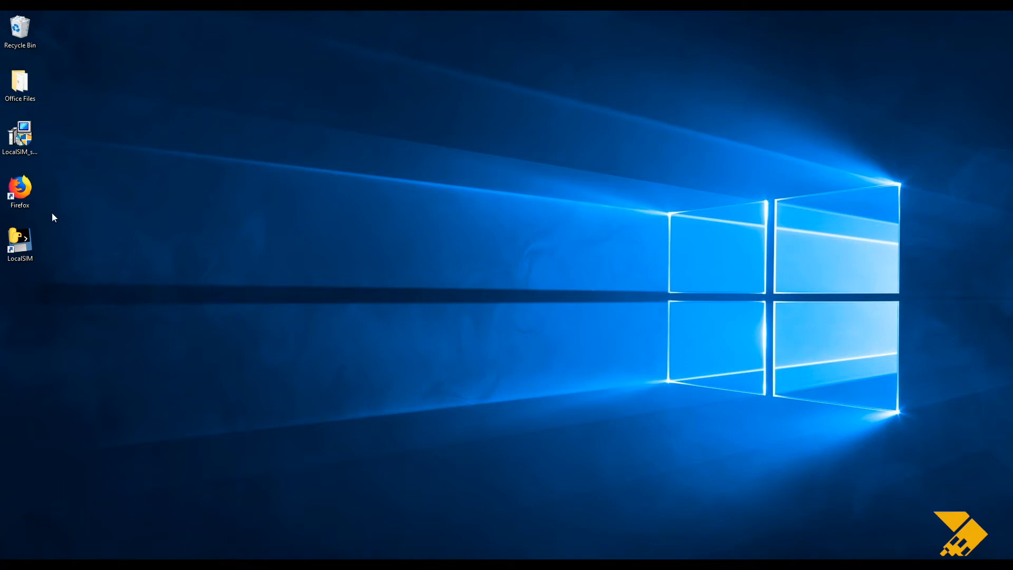
Step: Launch LocalSIM from its new desktop shortcut so the local server window appears
right_click(19, 243)
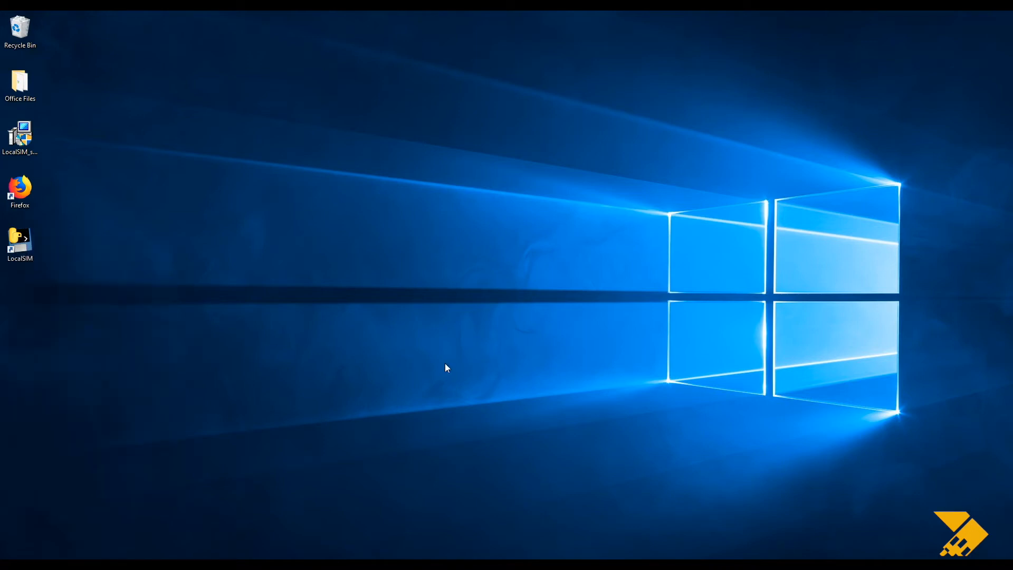
double_click(20, 242)
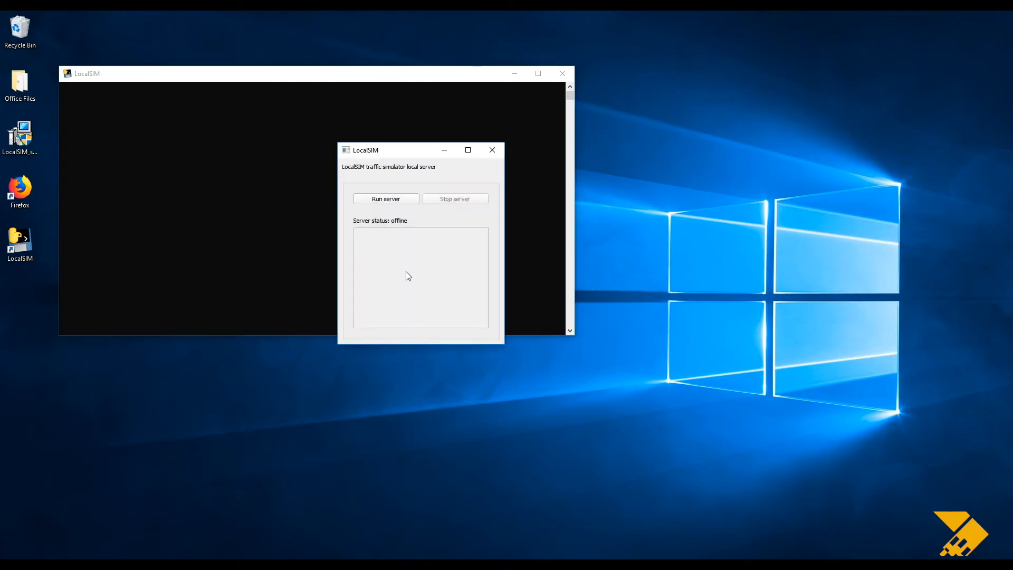
Step: Start the local traffic simulator server with Run server
left_click(386, 199)
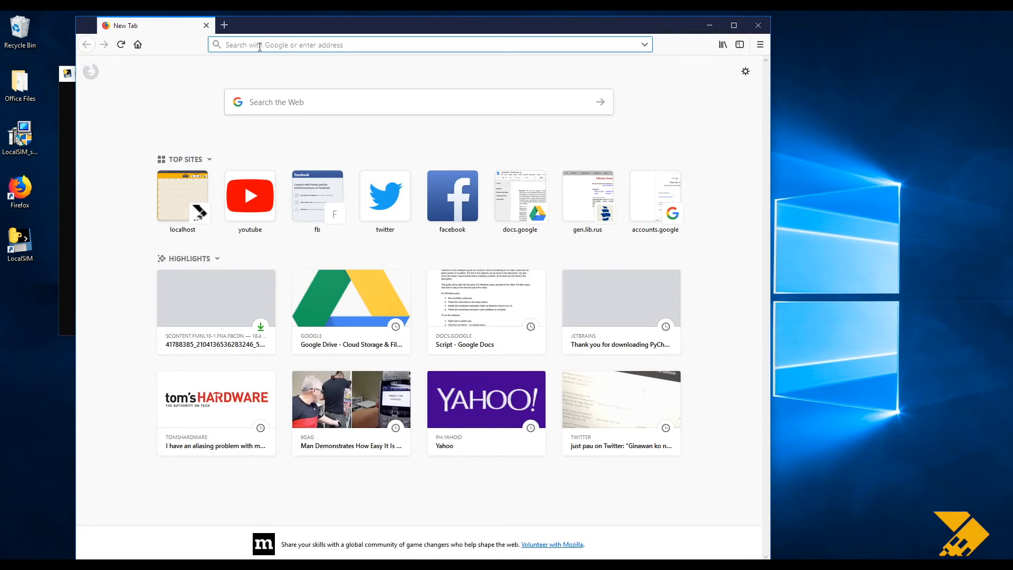
Step: Load the Local Traffic Simulator page from localhost in Firefox
type("localhost/main.html#")
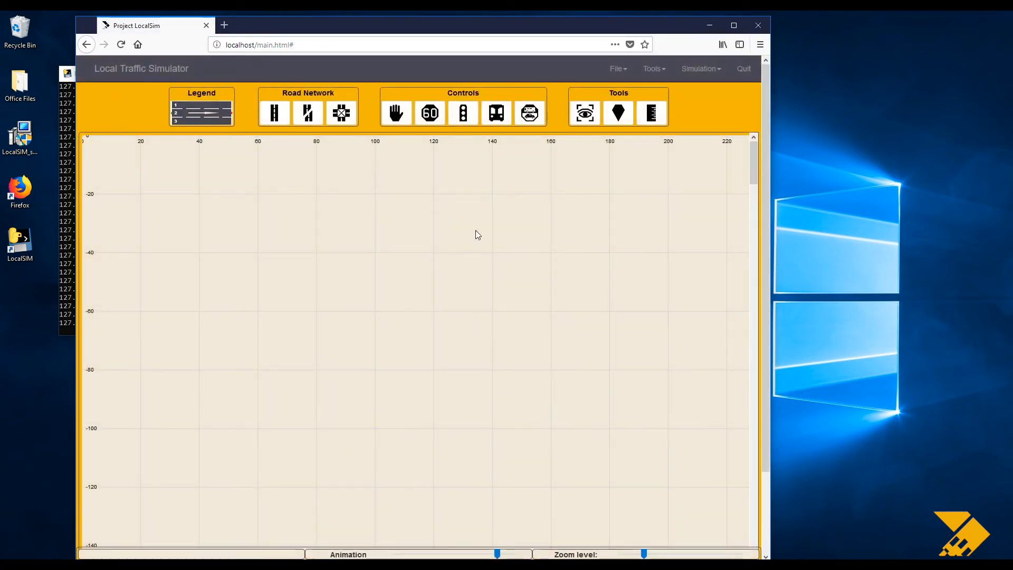
Step: Maximize the Firefox window so the whole simulator grid shows
left_click(734, 25)
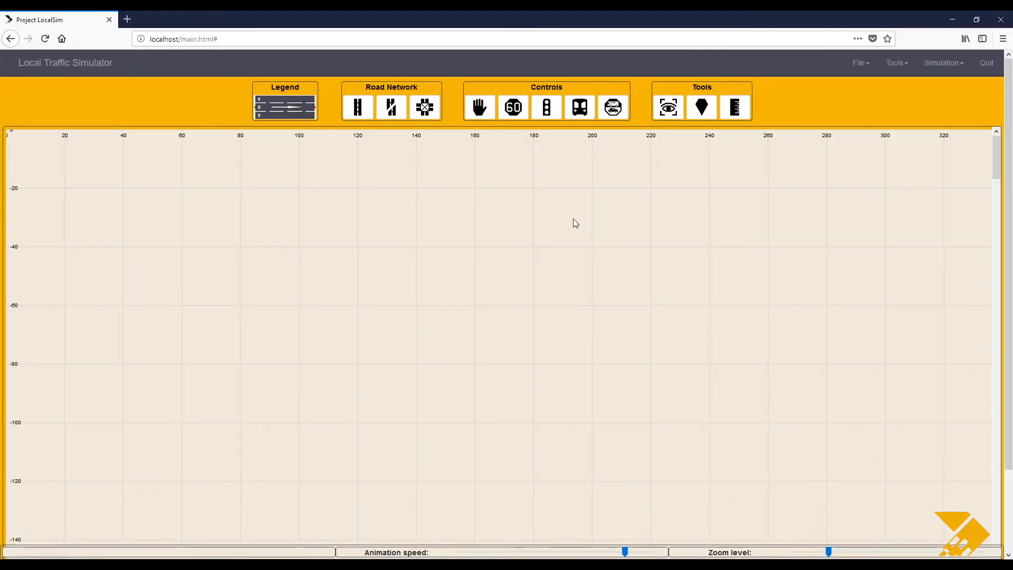